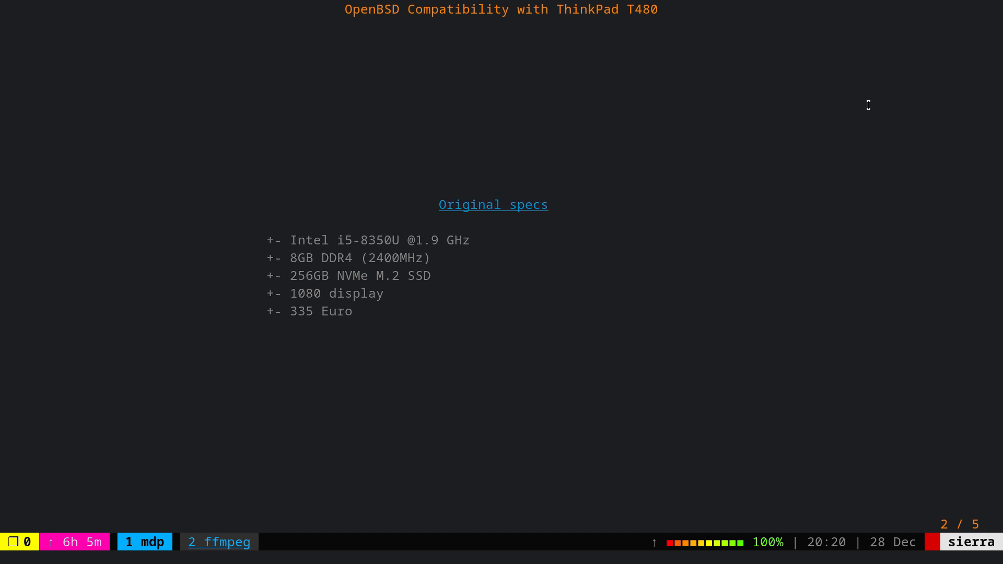
Advance to slide 3 of 5, the Upgrade slide with NVMe, RAM and 474 Euro total.
key(Right)
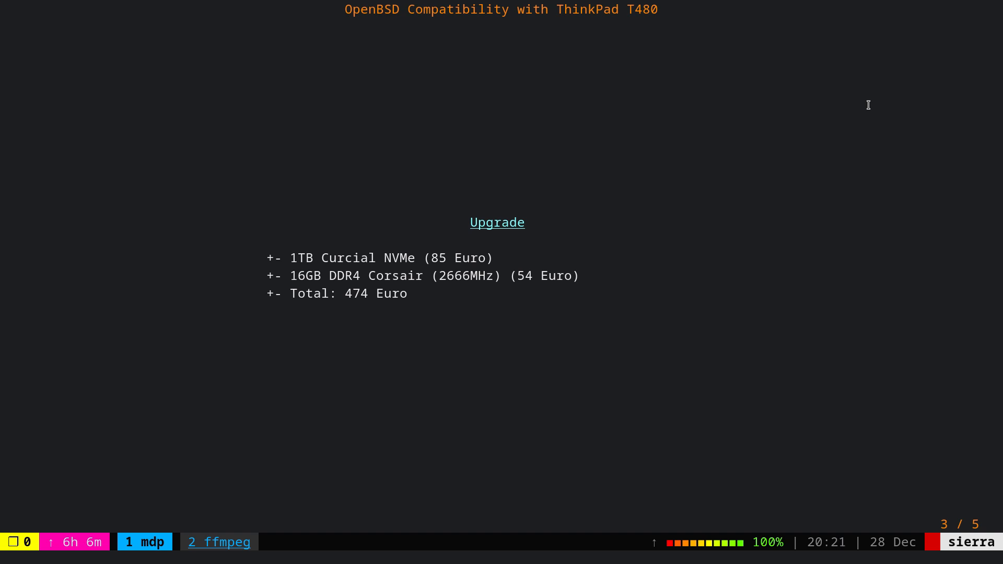
Advance through the Software slide to the final What works slide, 5 of 5.
key(Right)
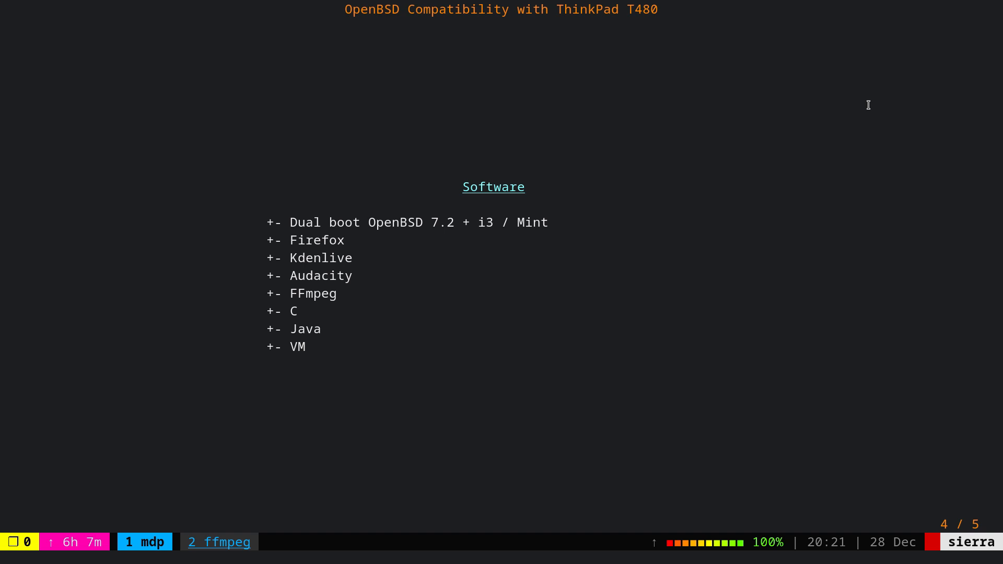
key(Right)
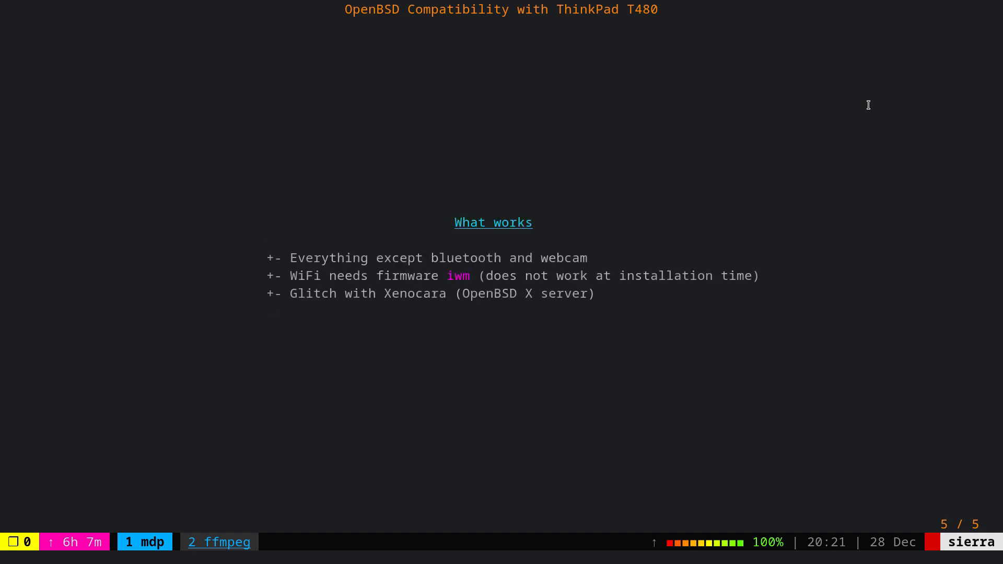